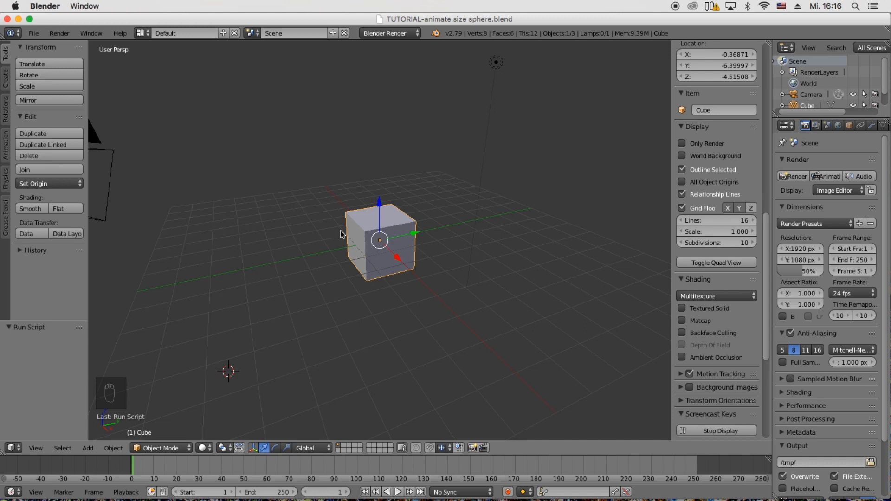
{"action": "mouse_move", "coordinate": [325, 234]}
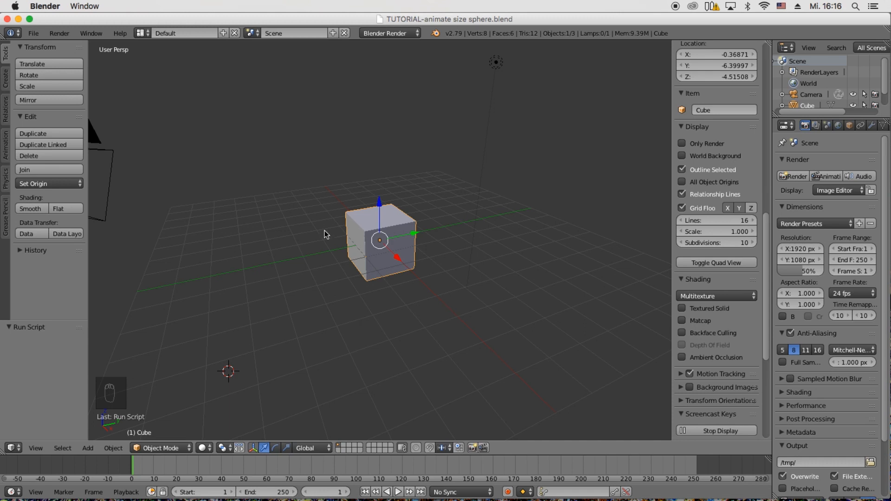
Delete the default cube and frame the remaining camera and lamp in view.
{"action": "key", "text": "x"}
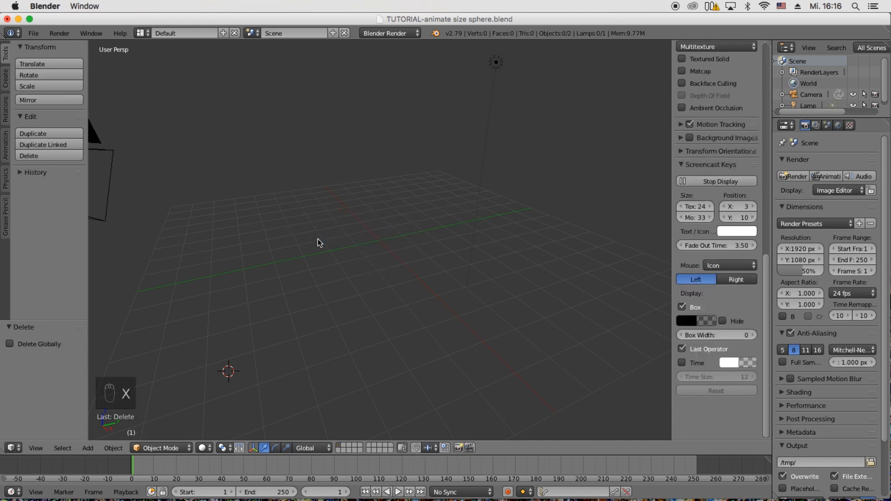
{"action": "mouse_move", "coordinate": [382, 248]}
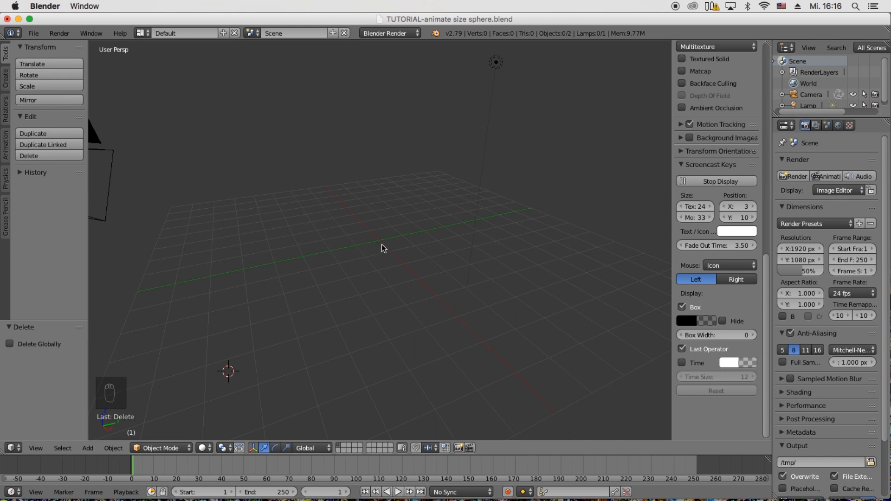
{"action": "key", "text": "shift+c"}
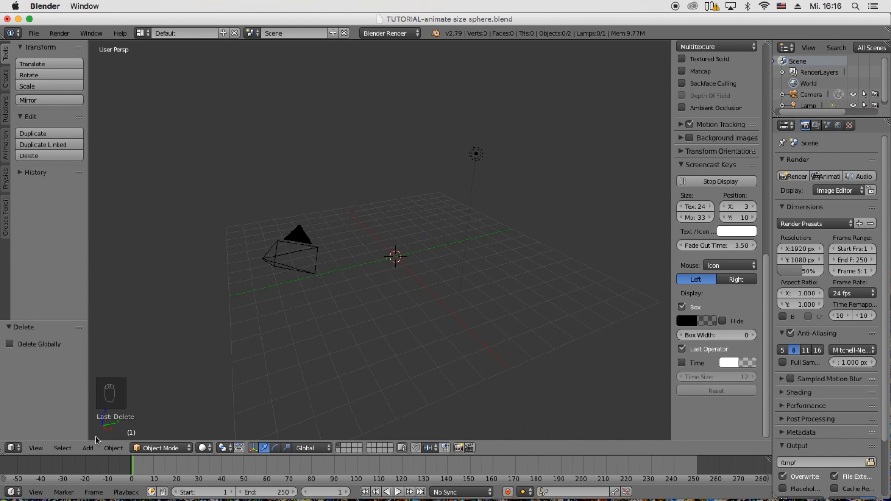
Add a UV sphere mesh at the scene origin from the Add menu.
{"action": "left_click", "coordinate": [87, 447]}
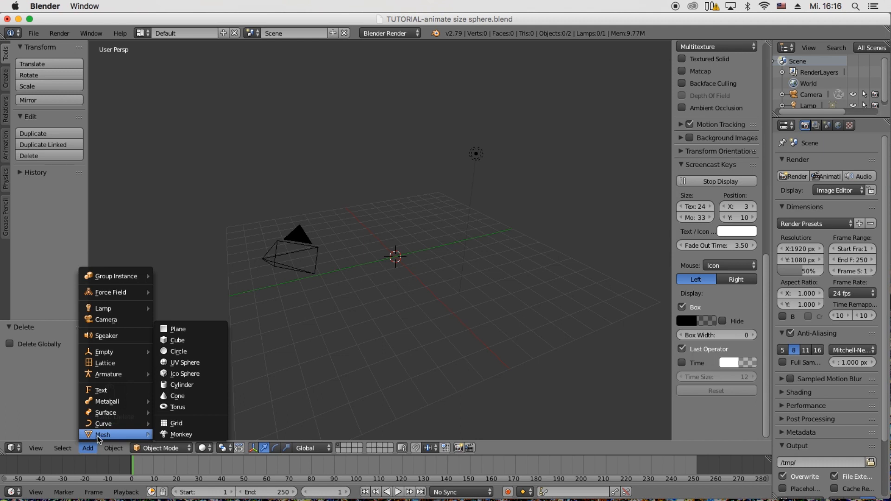
{"action": "mouse_move", "coordinate": [184, 362]}
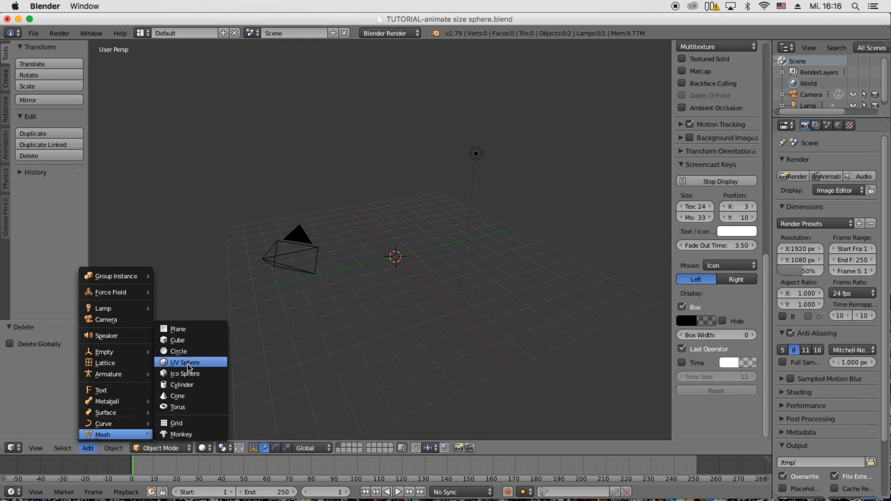
{"action": "left_click", "coordinate": [185, 362]}
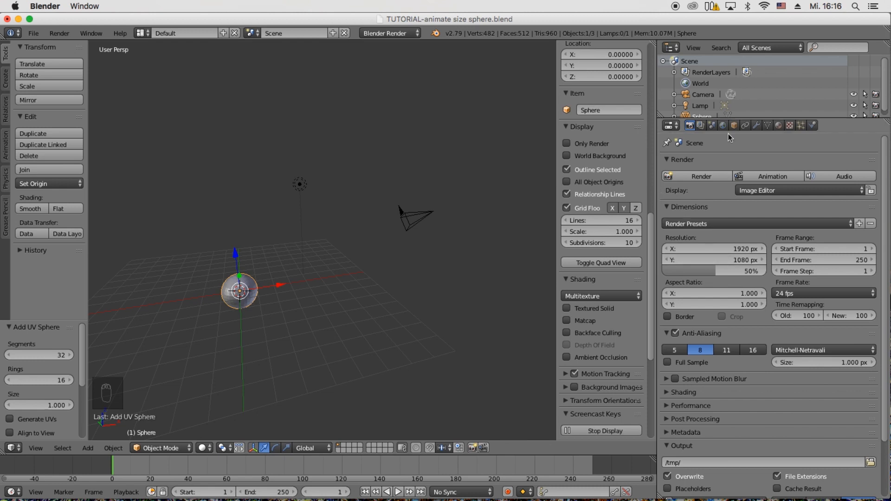
Show the sphere's Object properties with its location, rotation and scale values.
{"action": "left_click", "coordinate": [733, 125]}
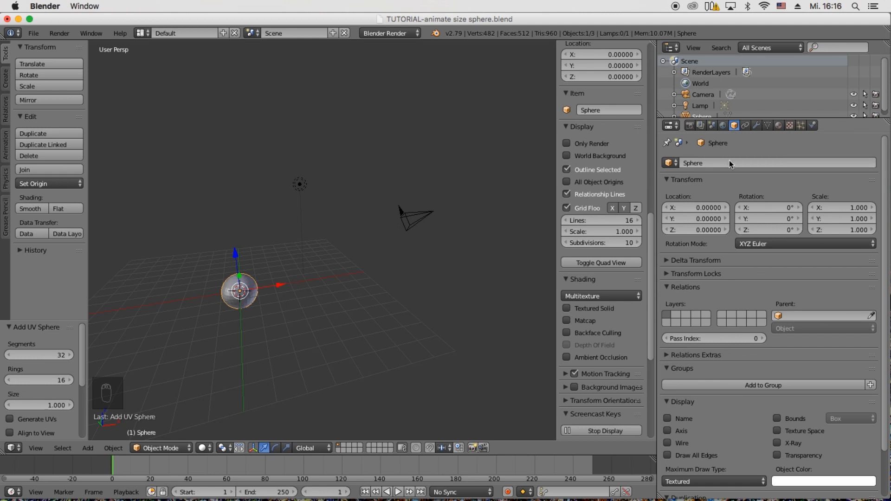
{"action": "mouse_move", "coordinate": [726, 254]}
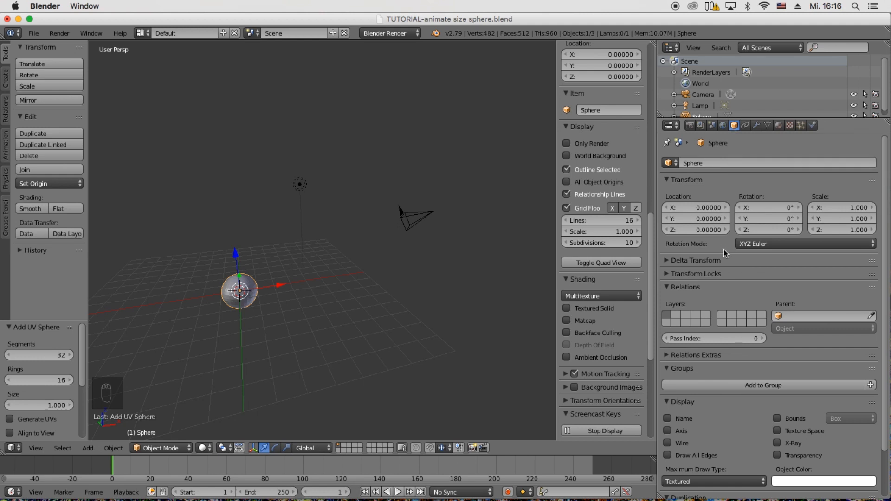
{"action": "mouse_move", "coordinate": [851, 230]}
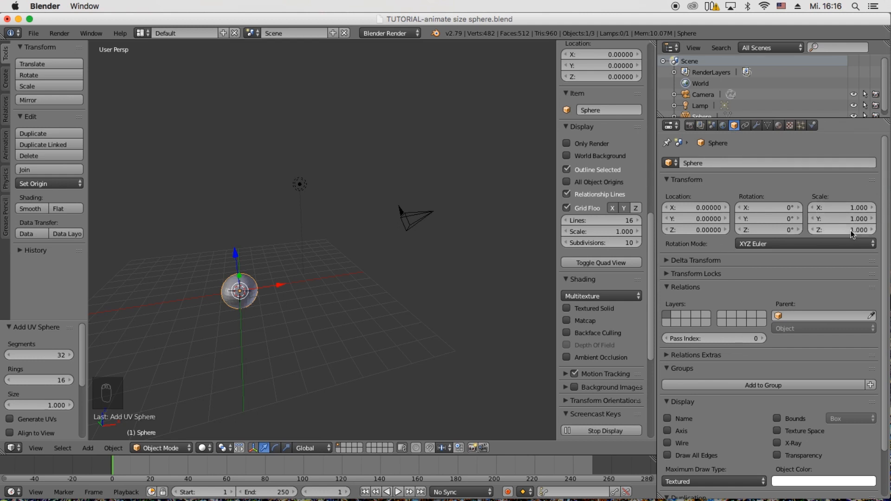
{"action": "mouse_move", "coordinate": [860, 229]}
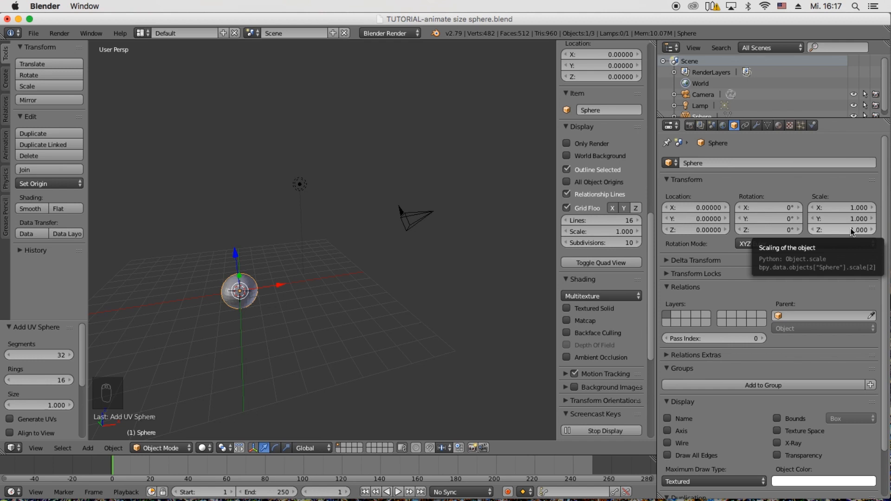
{"action": "mouse_move", "coordinate": [504, 272]}
{"action": "type", "text": "10"}
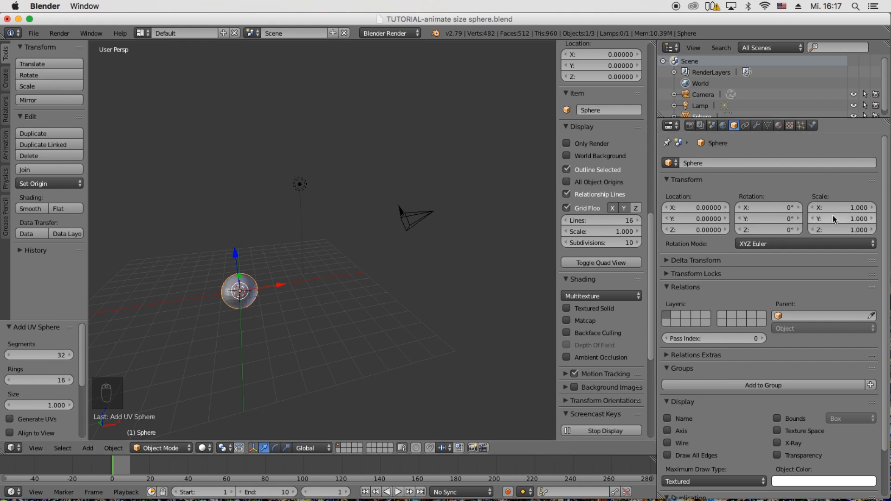
{"action": "mouse_move", "coordinate": [842, 210]}
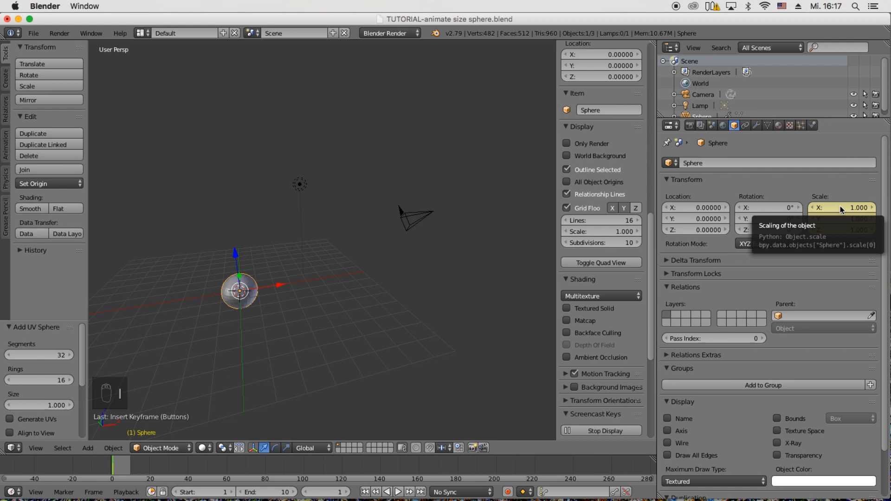
{"action": "mouse_move", "coordinate": [670, 294]}
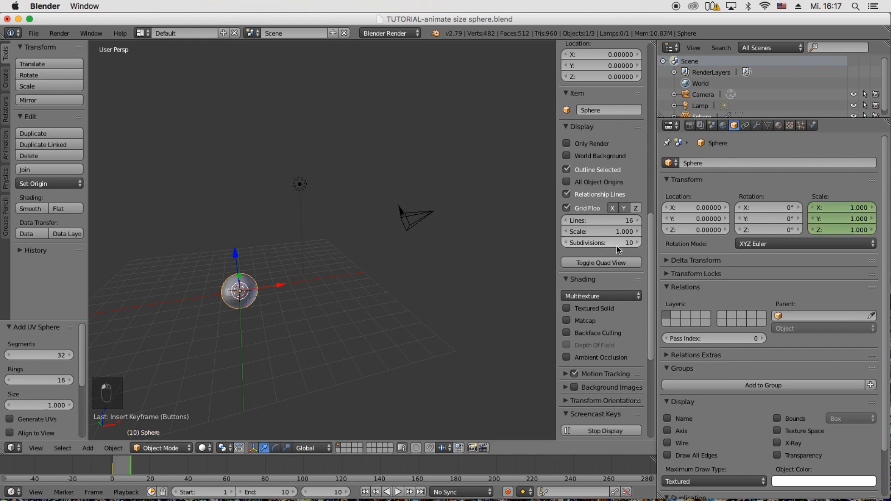
Edit the sphere's scale value toward 5 for the frame-10 keyframe.
{"action": "left_click", "coordinate": [841, 207]}
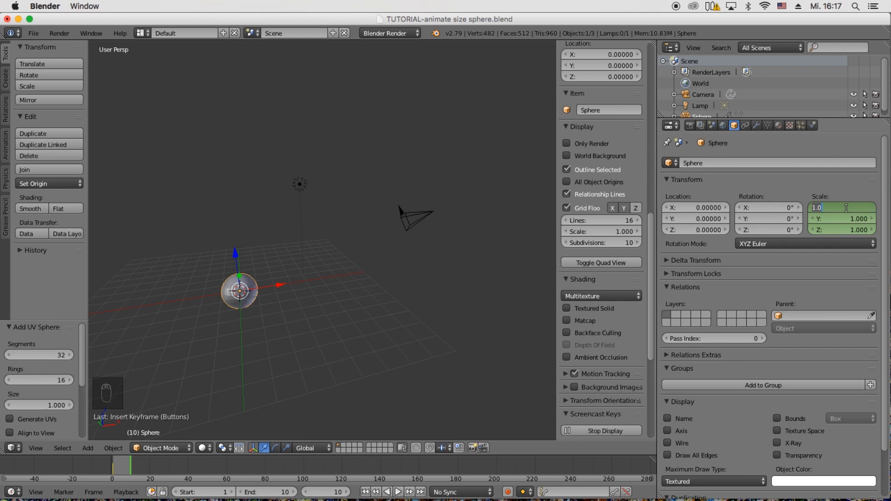
{"action": "mouse_move", "coordinate": [225, 449]}
{"action": "type", "text": "5.000"}
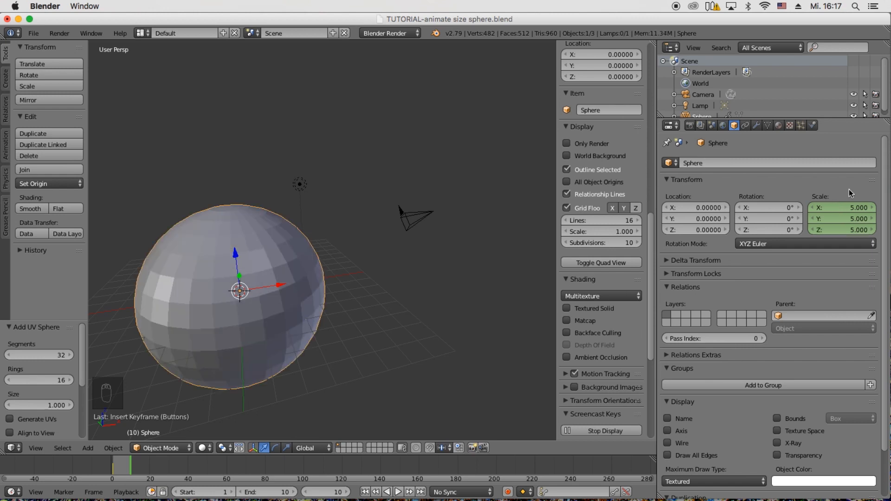
{"action": "mouse_move", "coordinate": [844, 214]}
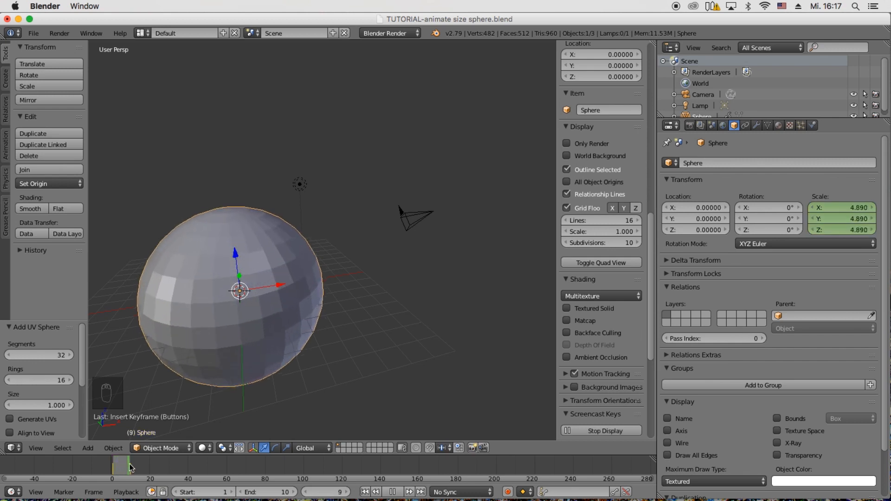
Rewind to frame 1, play the sphere scaling animation, then pause it.
{"action": "left_click", "coordinate": [121, 468]}
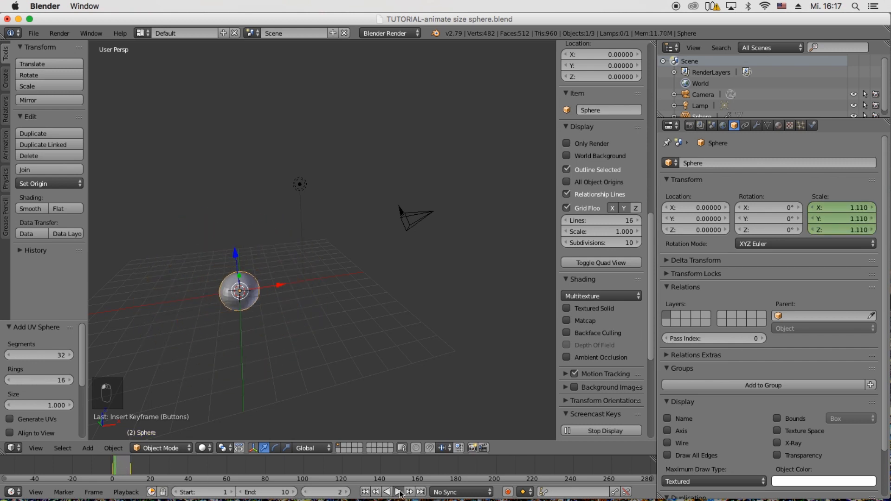
{"action": "left_click", "coordinate": [398, 492]}
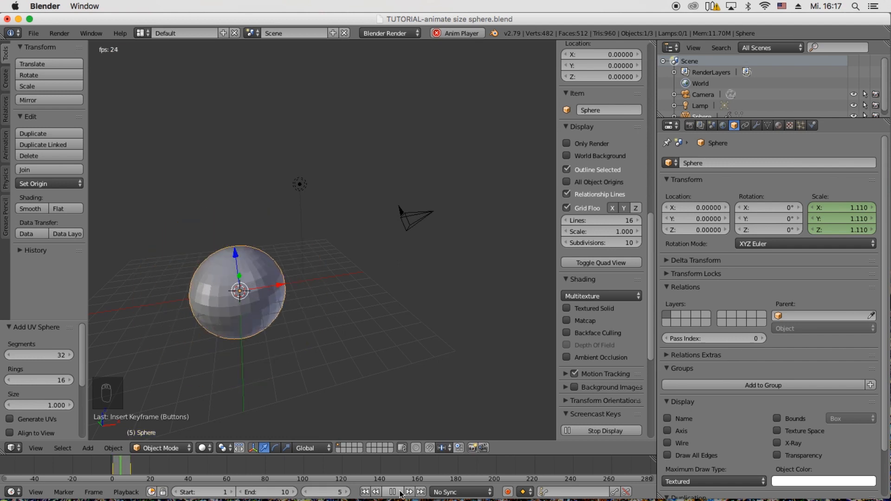
{"action": "left_click", "coordinate": [392, 492]}
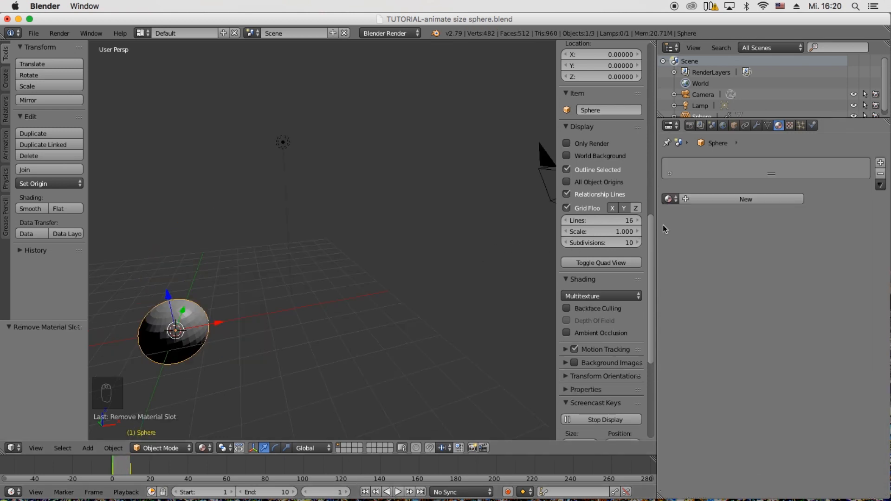
Create a new material for the sphere and set its diffuse colour to red.
{"action": "left_click", "coordinate": [746, 198]}
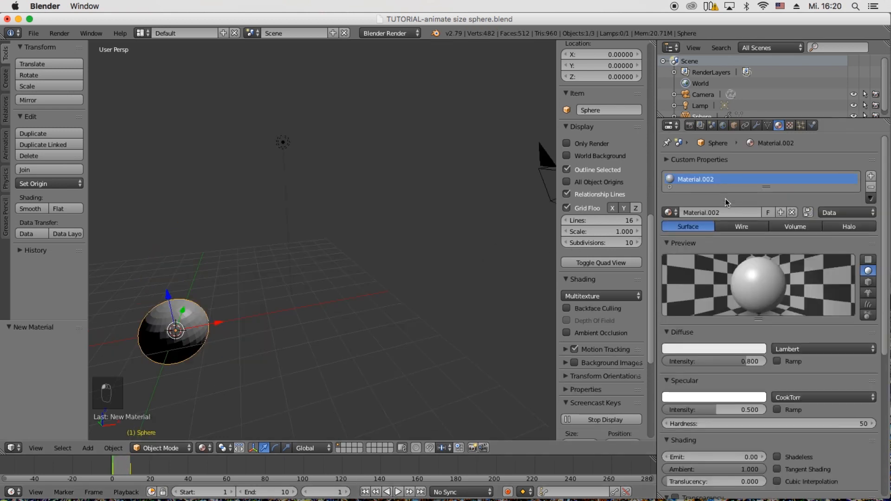
{"action": "mouse_move", "coordinate": [726, 185]}
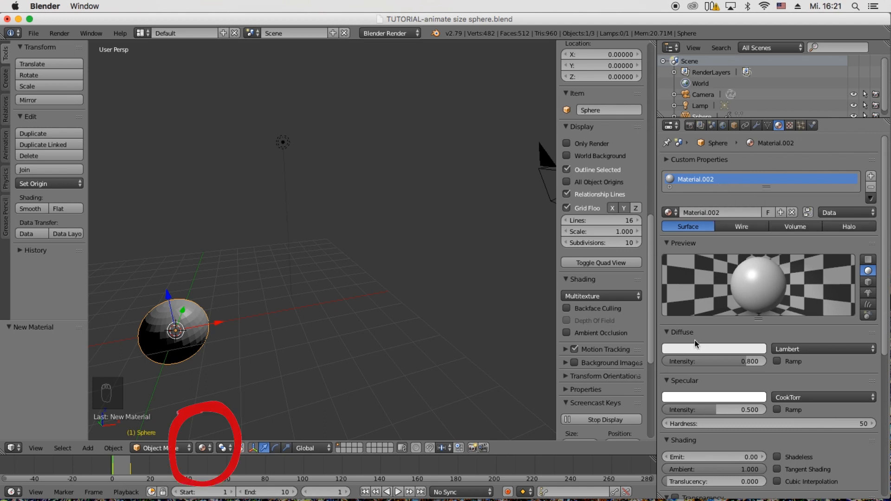
{"action": "left_click", "coordinate": [714, 348]}
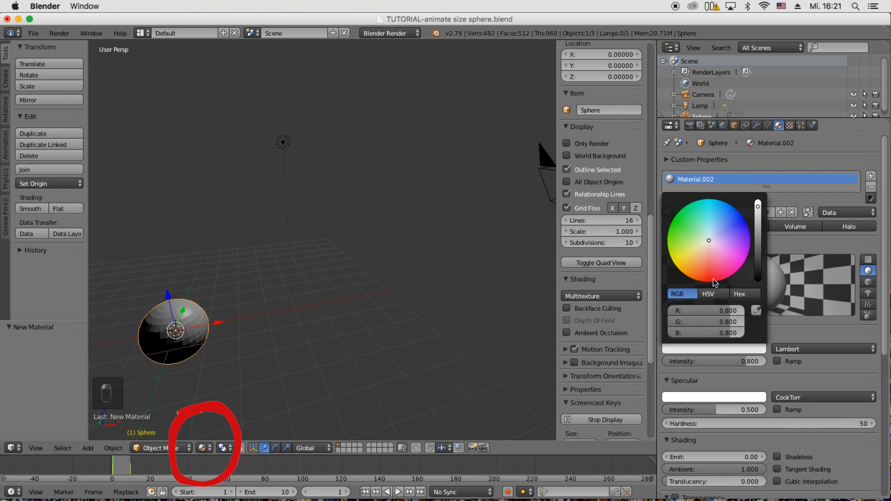
{"action": "left_click", "coordinate": [713, 279]}
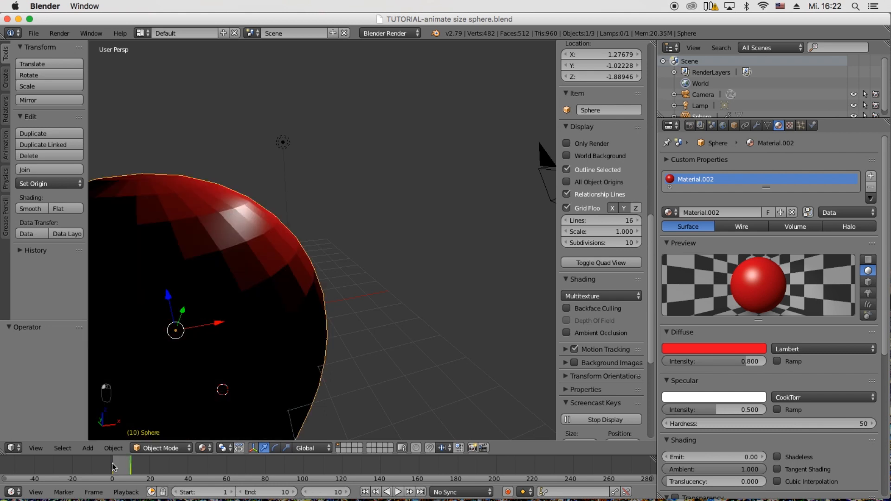
Return to frame 1 for the red colour keyframe, then move on to frame 10.
{"action": "left_click", "coordinate": [114, 465]}
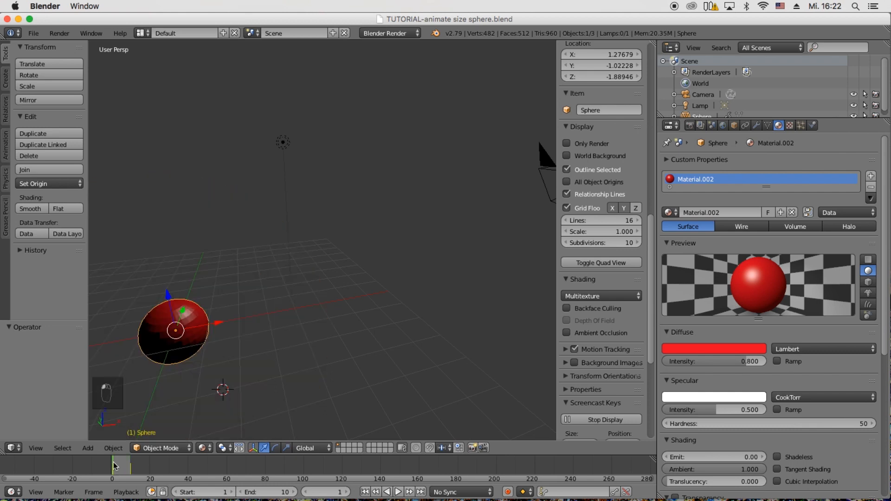
{"action": "mouse_move", "coordinate": [247, 273]}
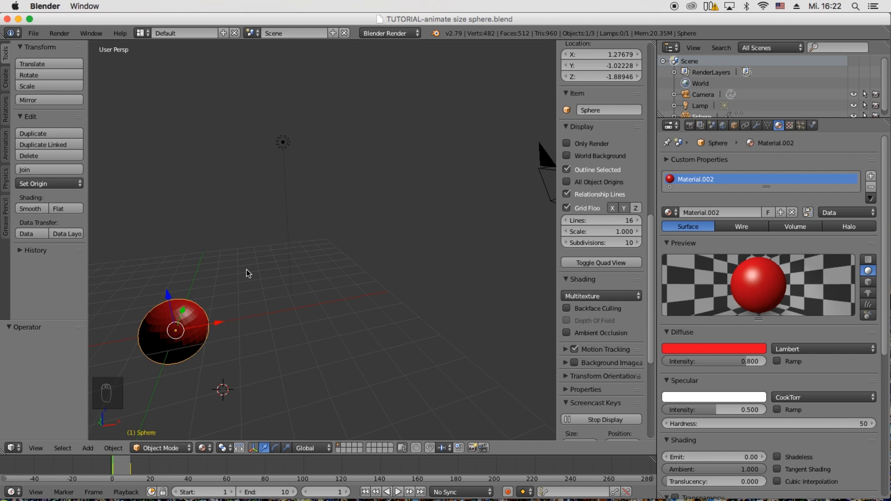
{"action": "mouse_move", "coordinate": [135, 463]}
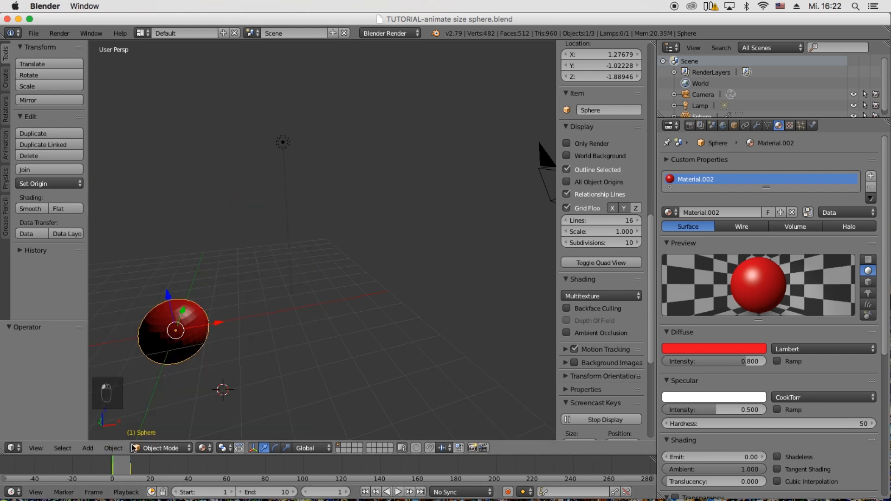
{"action": "mouse_move", "coordinate": [741, 363]}
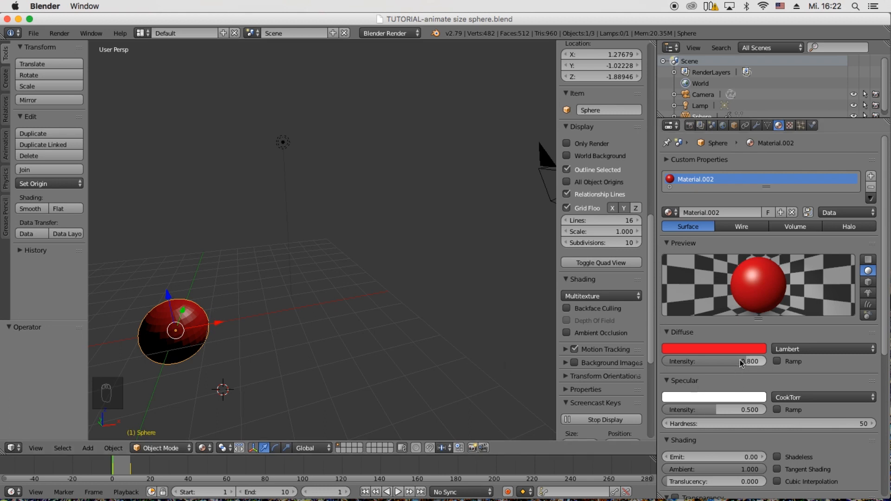
{"action": "mouse_move", "coordinate": [738, 349]}
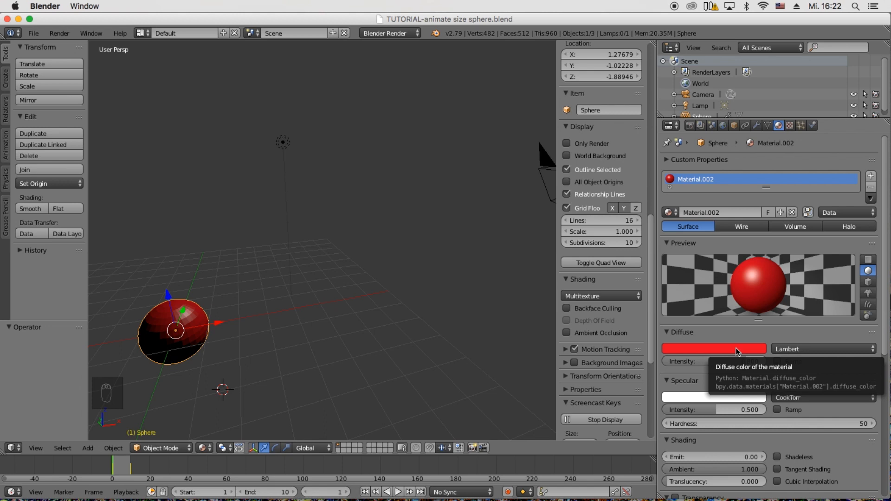
{"action": "left_click", "coordinate": [713, 349]}
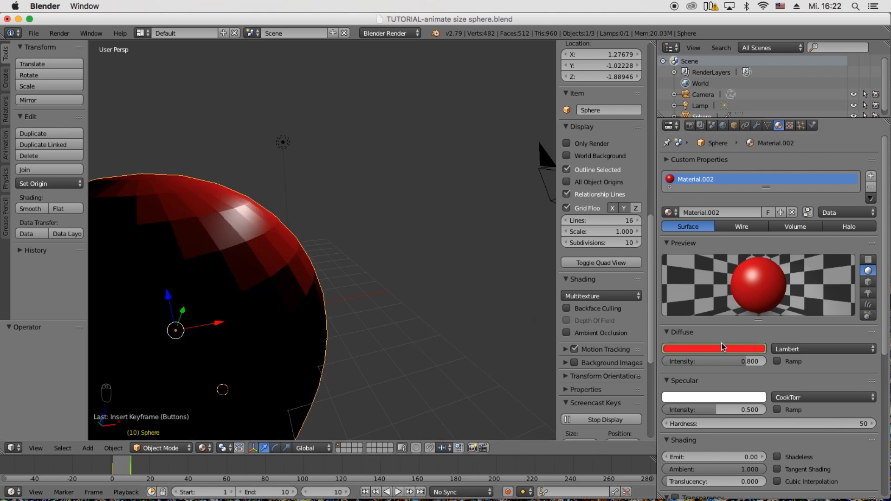
Set the diffuse colour to blue at frame 10, collapse the Diffuse panel and return to frame 1.
{"action": "left_click", "coordinate": [713, 349]}
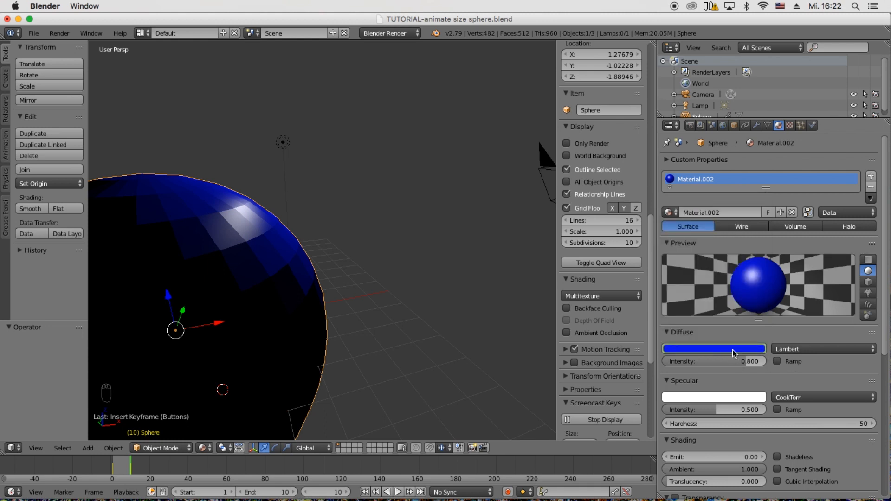
{"action": "left_click", "coordinate": [681, 332]}
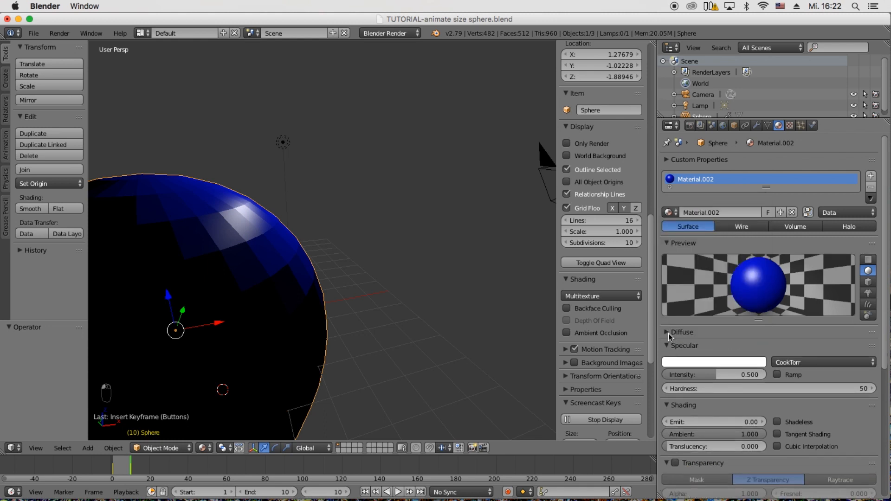
{"action": "left_click", "coordinate": [681, 332]}
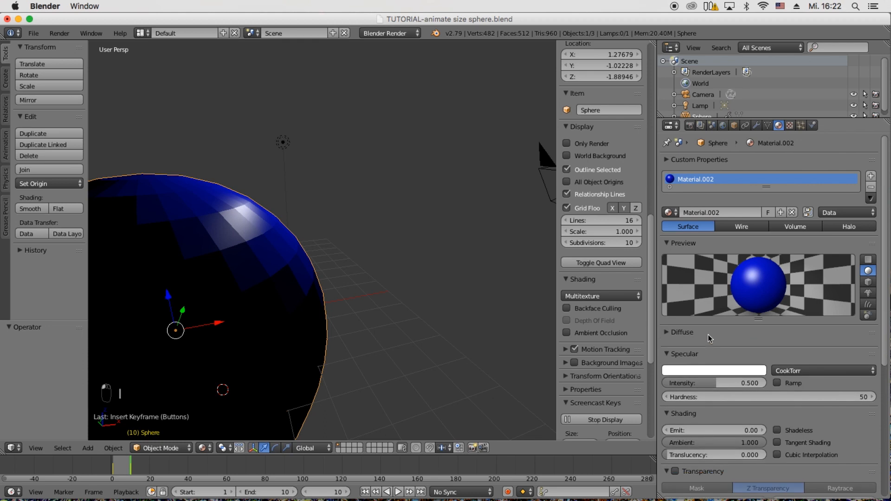
{"action": "left_click", "coordinate": [117, 466]}
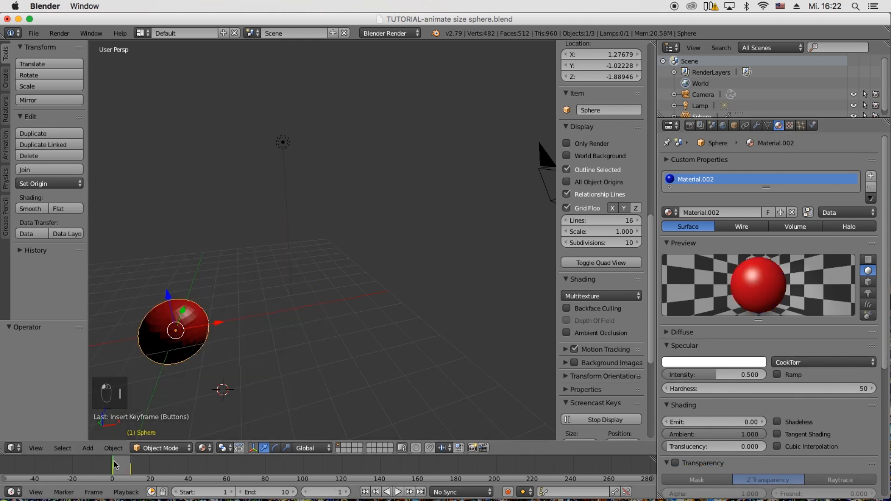
Play the animation showing the sphere growing from red to blue, then stop playback.
{"action": "left_click", "coordinate": [399, 492]}
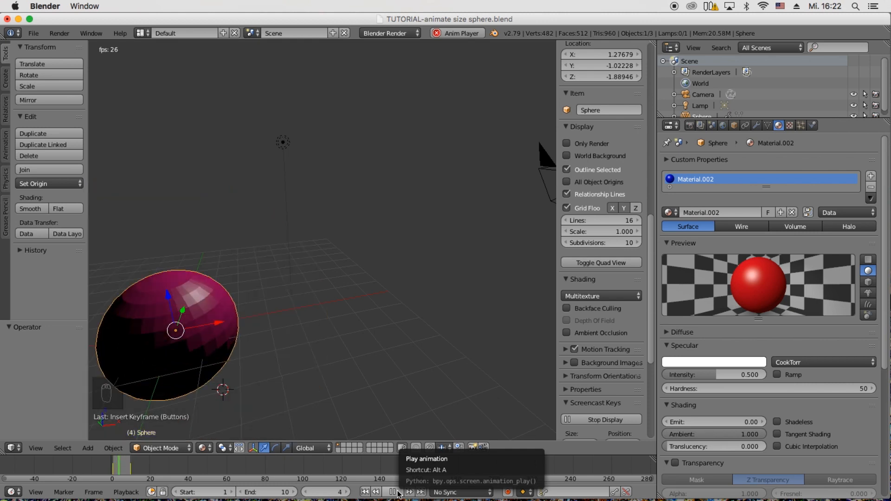
{"action": "left_click", "coordinate": [392, 492]}
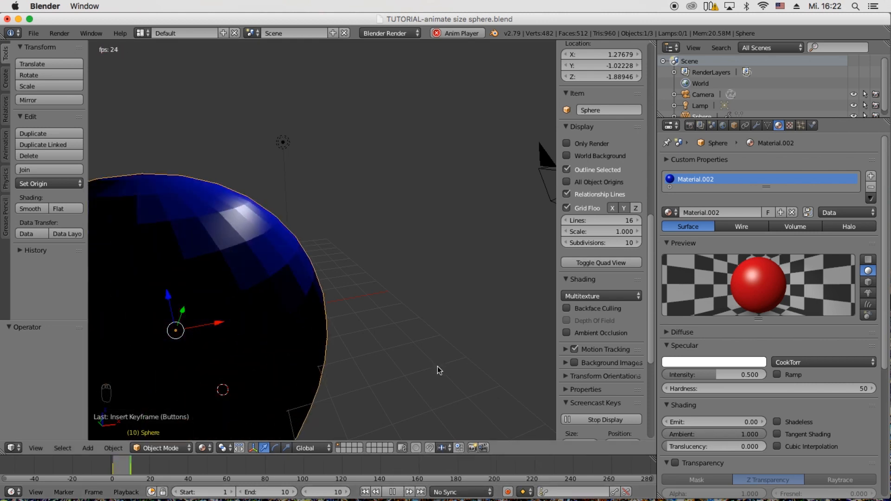
{"action": "mouse_move", "coordinate": [391, 492]}
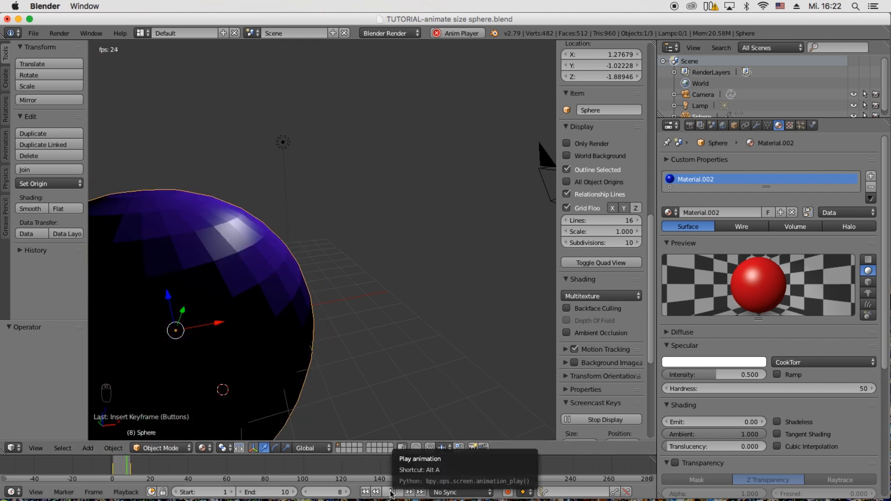
{"action": "left_click", "coordinate": [393, 492]}
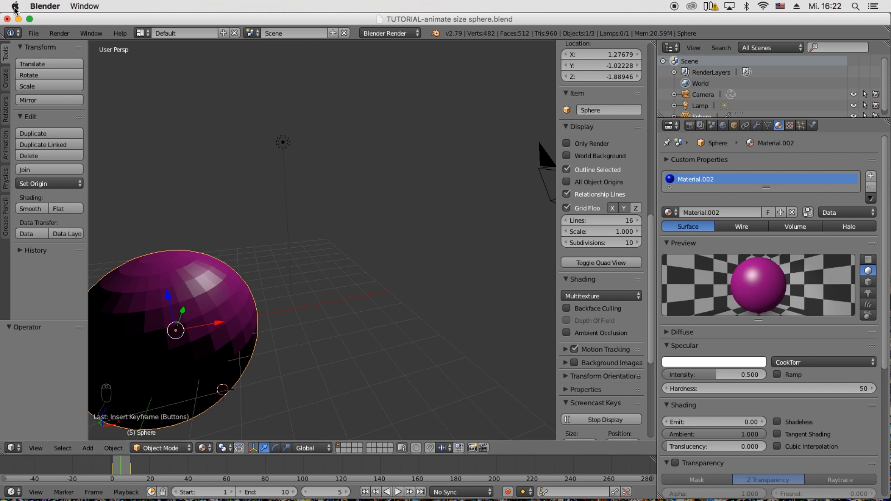
{"action": "mouse_move", "coordinate": [669, 10]}
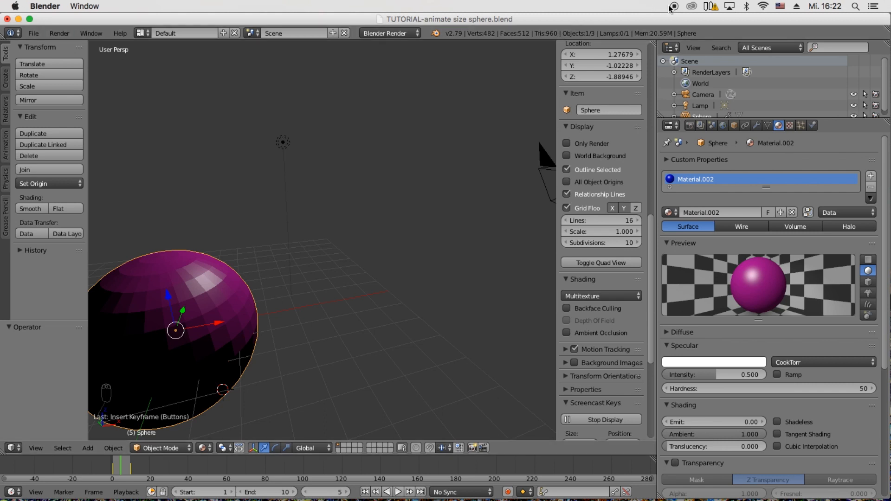